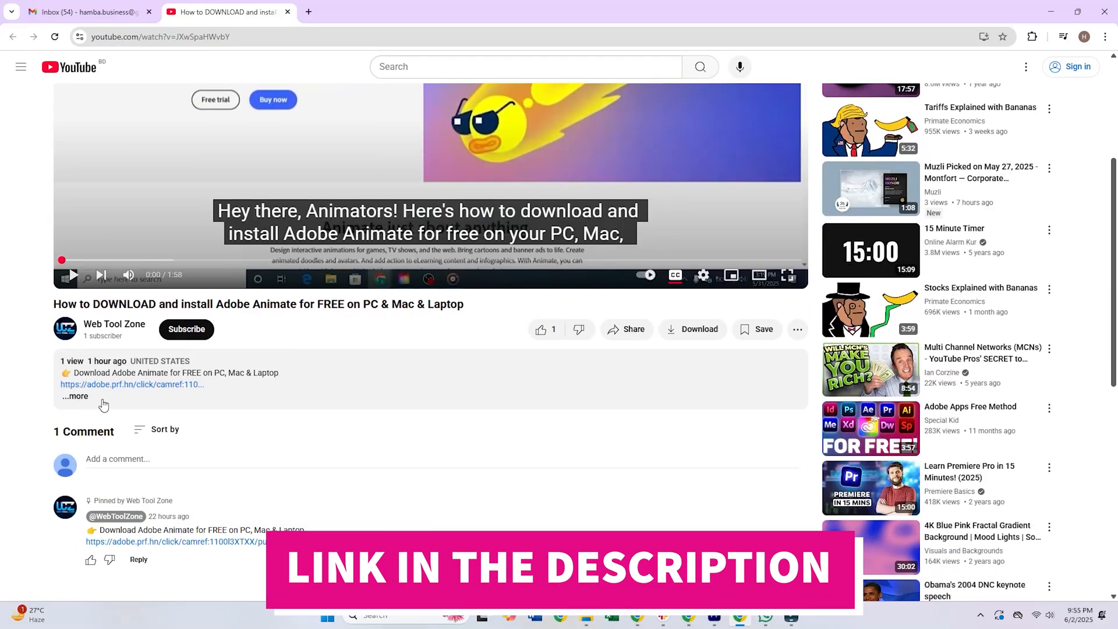
# - Follow the adobe.prf.hn description link and scroll the Lightroom system requirements page
pyautogui.click(75, 396)
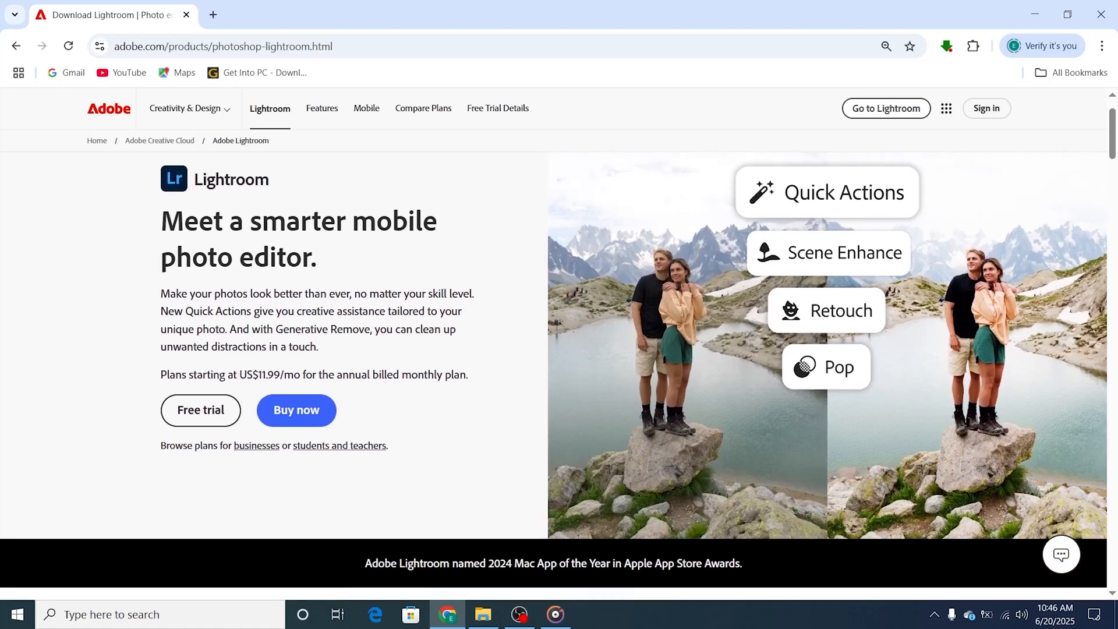
pyautogui.scroll(-3)
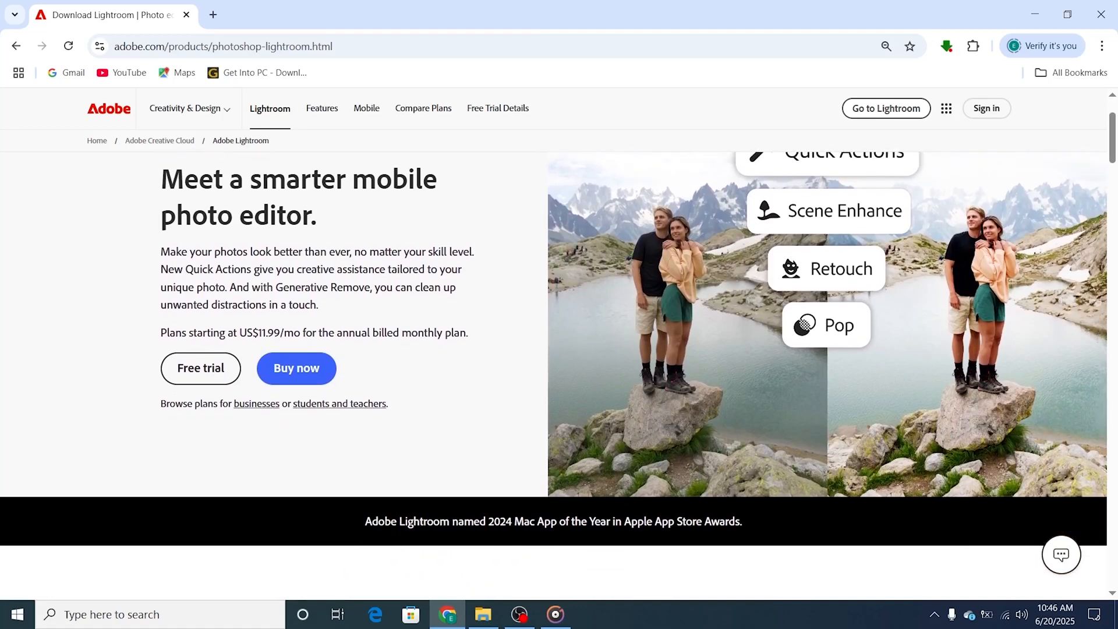
pyautogui.scroll(-3)
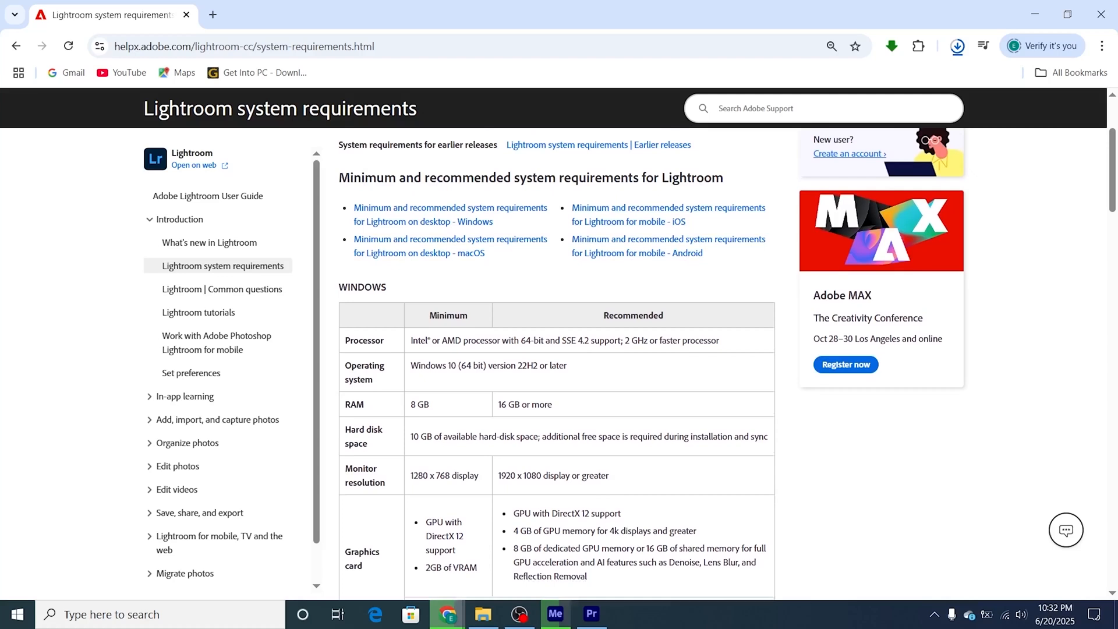
pyautogui.scroll(-3)
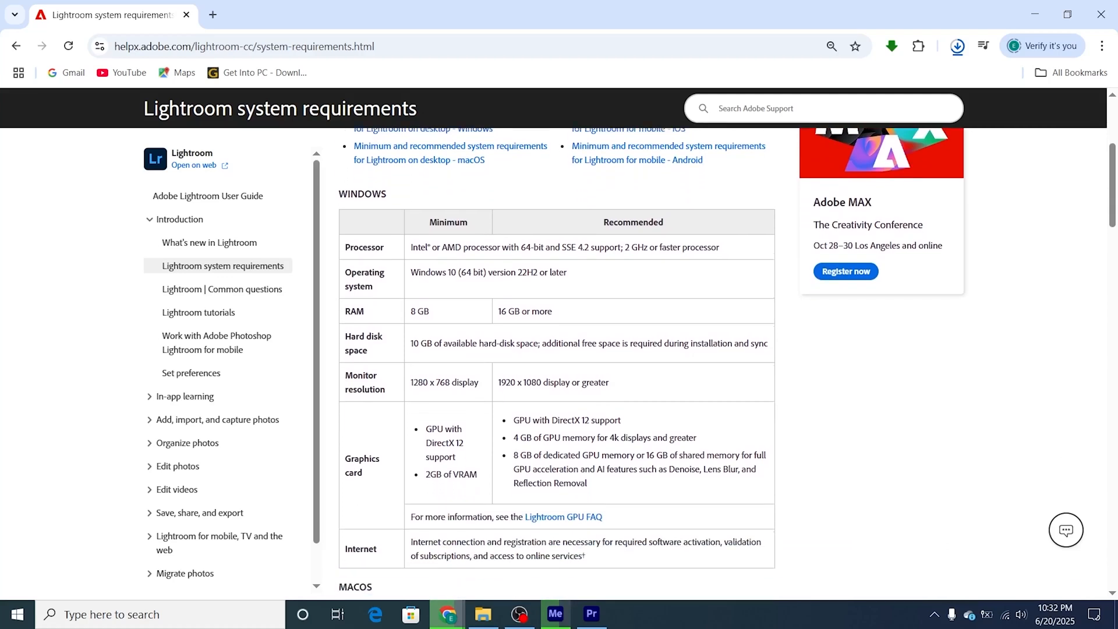
pyautogui.scroll(-3)
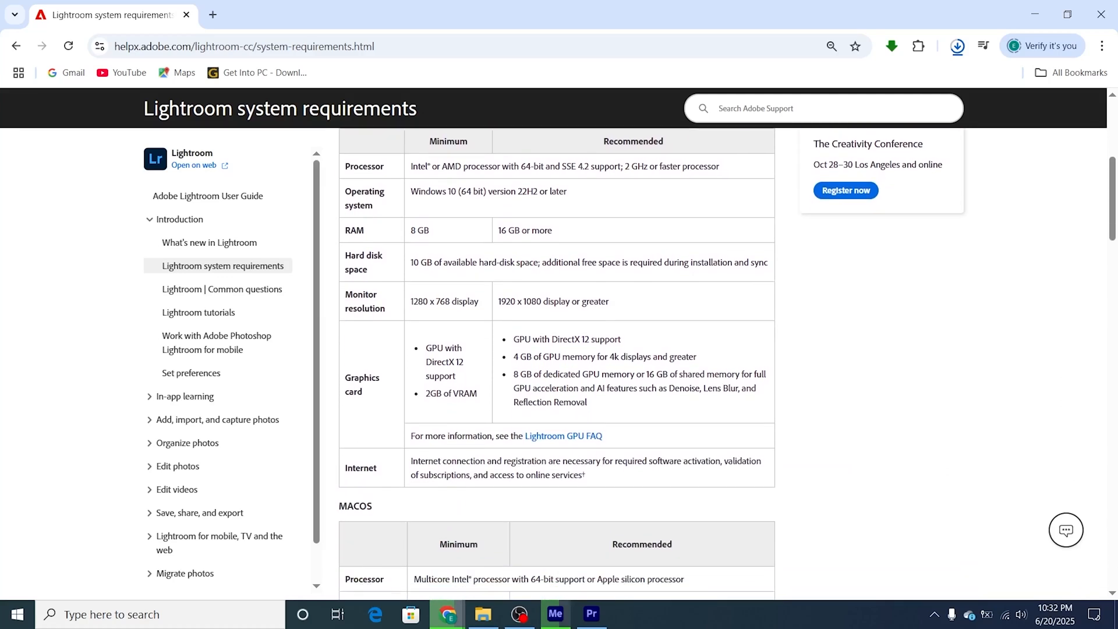
pyautogui.scroll(-3)
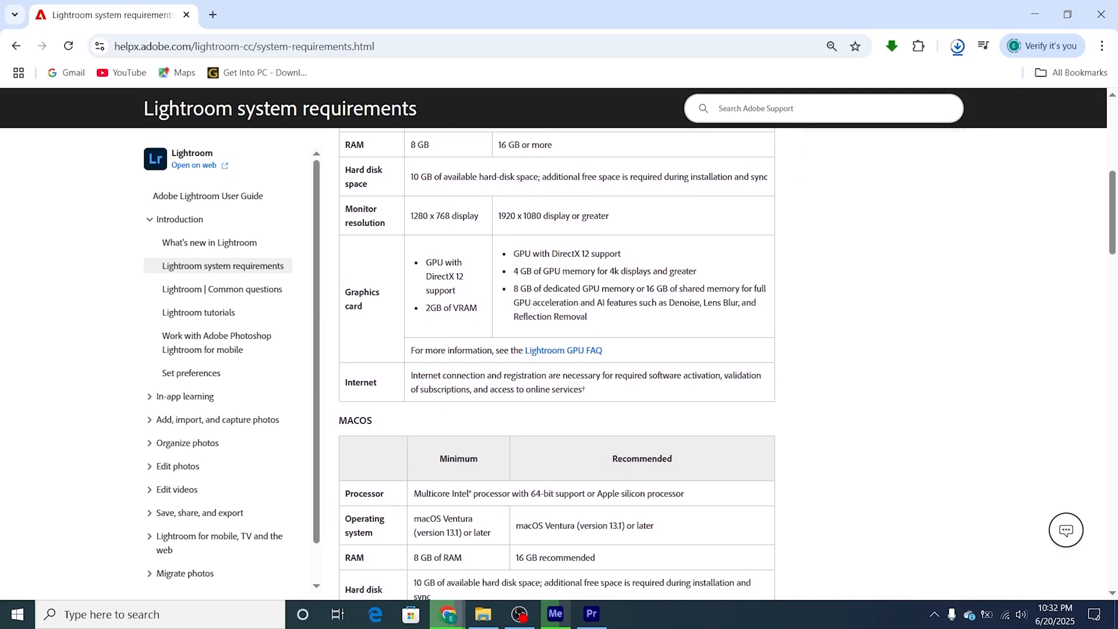
pyautogui.scroll(-3)
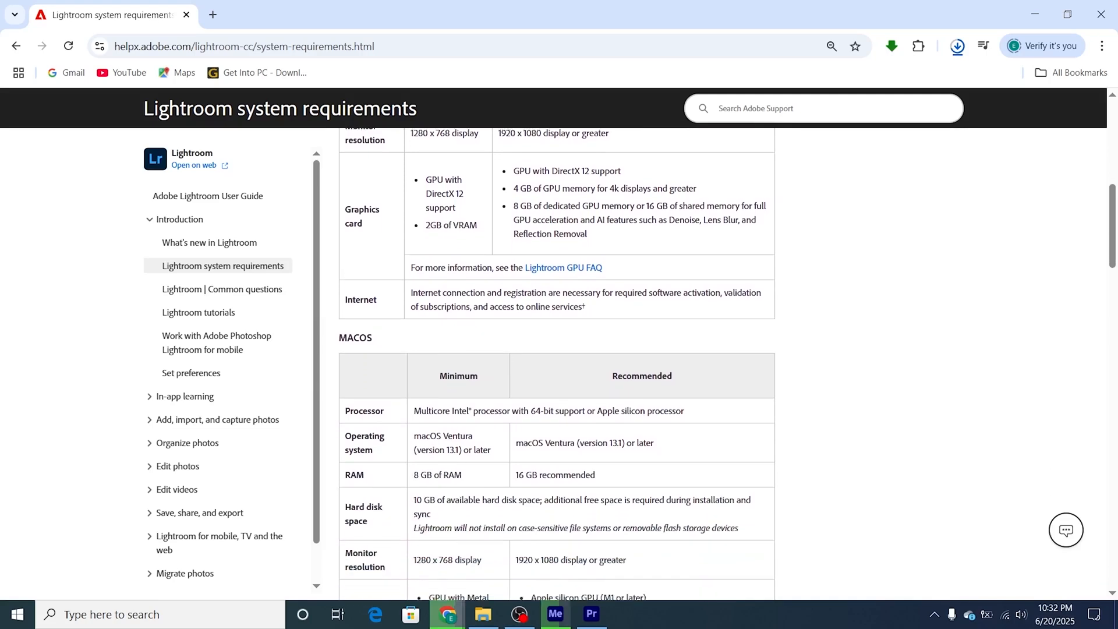
pyautogui.scroll(-3)
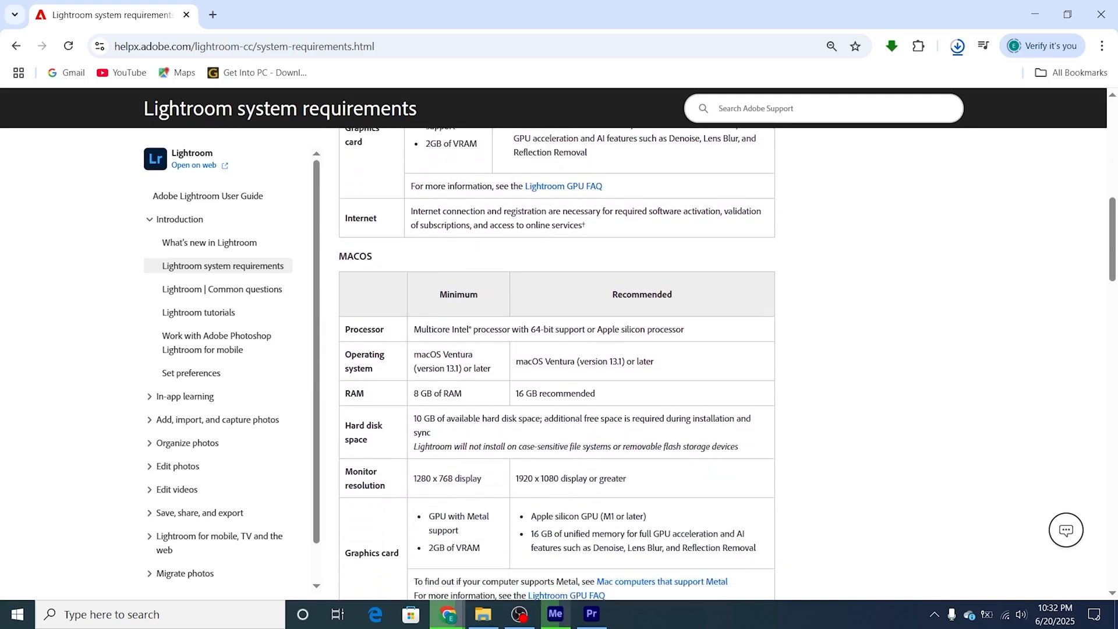
pyautogui.scroll(-3)
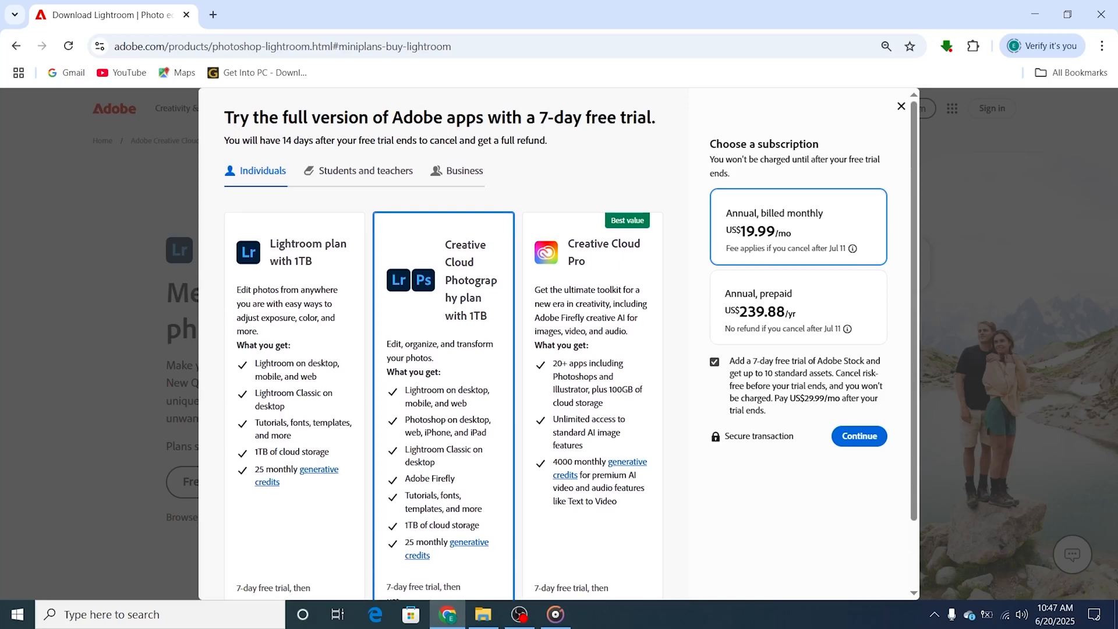
# - Pick the Lightroom 1TB plan at US$11.99/mo and add the 7-day Adobe Stock trial
pyautogui.scroll(-3)
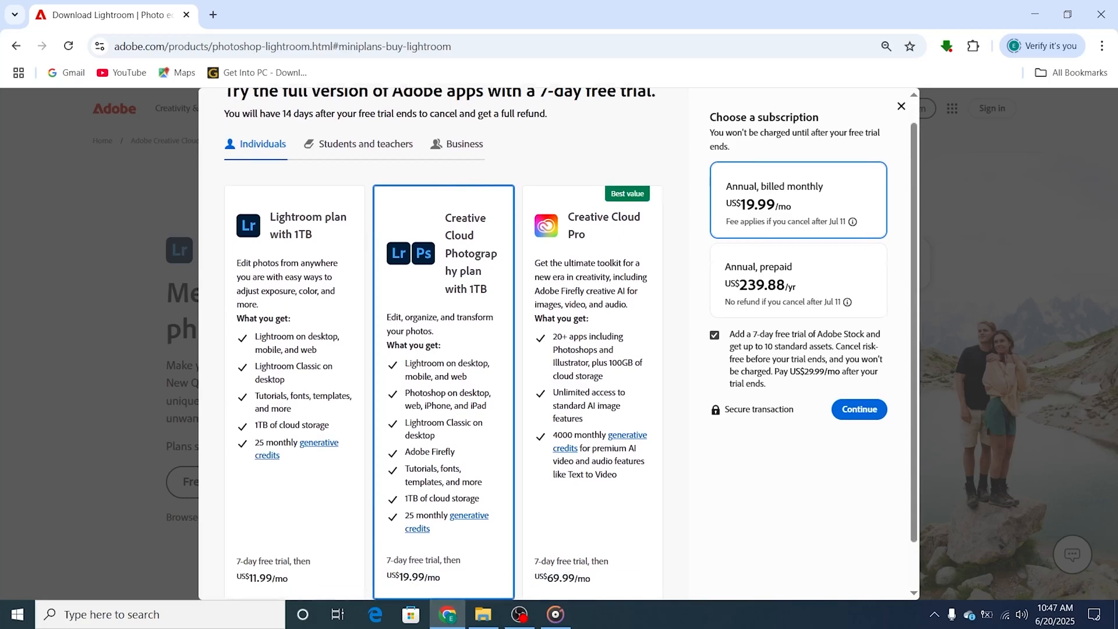
pyautogui.scroll(3)
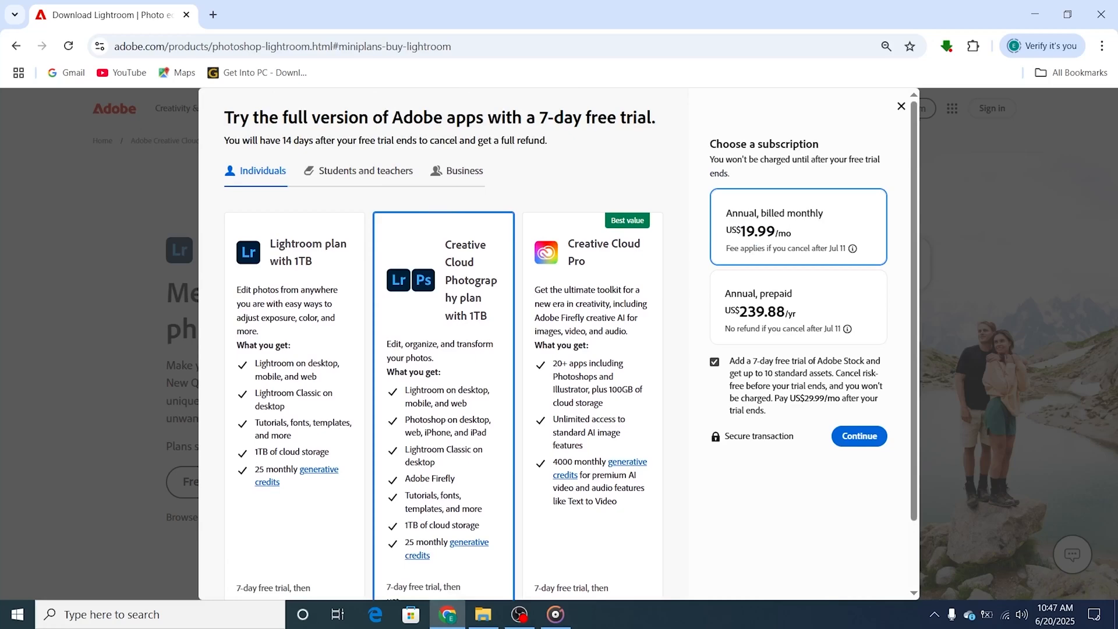
pyautogui.click(859, 435)
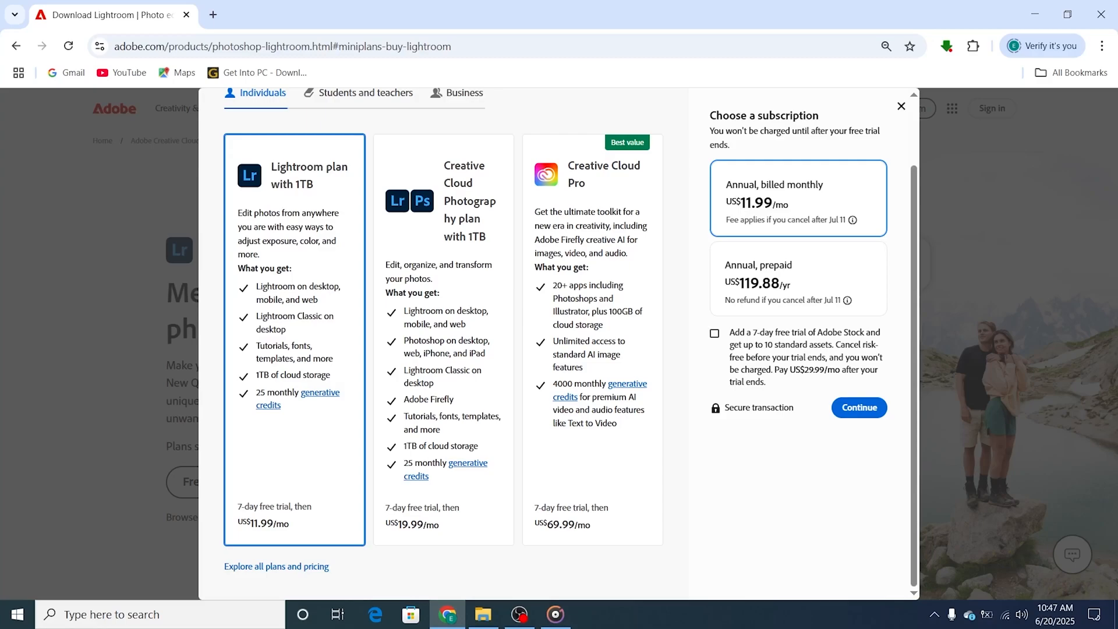
pyautogui.click(714, 333)
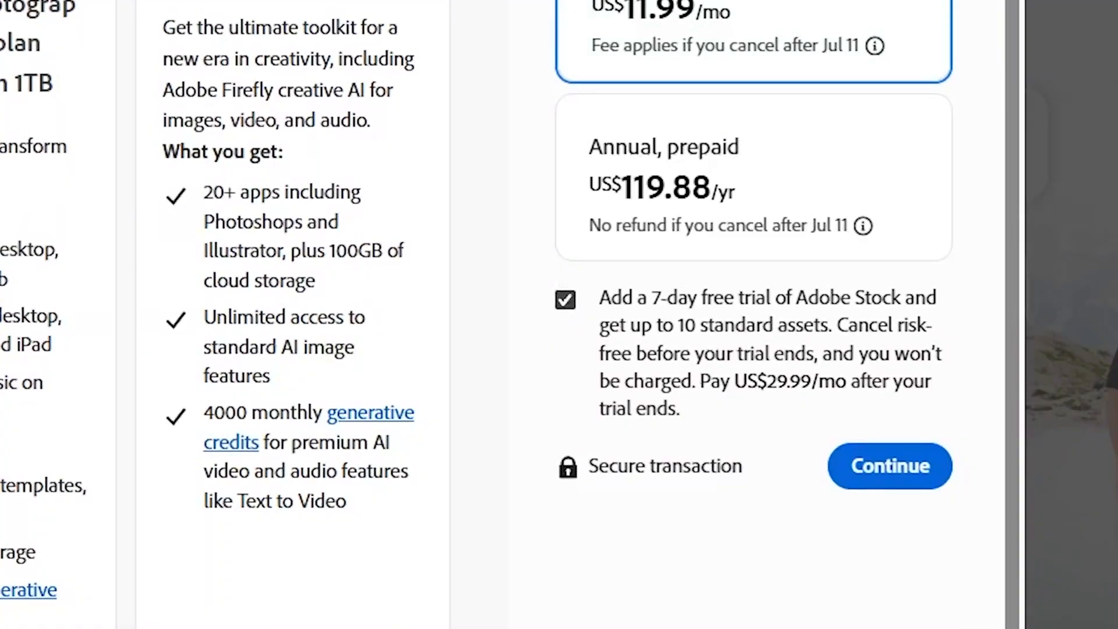
pyautogui.scroll(3)
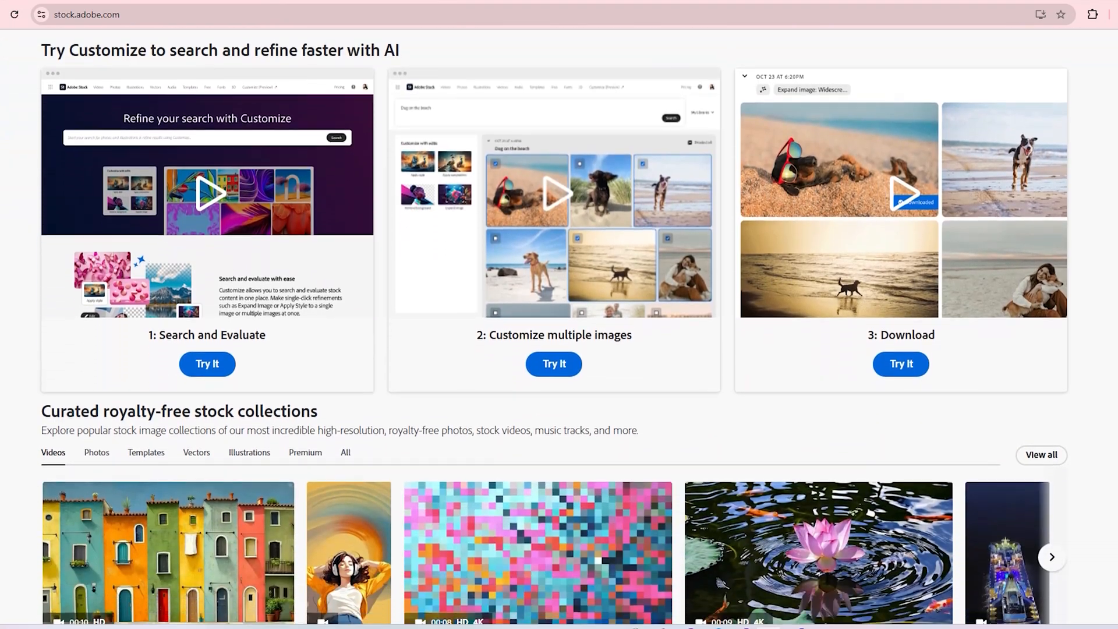
pyautogui.scroll(-3)
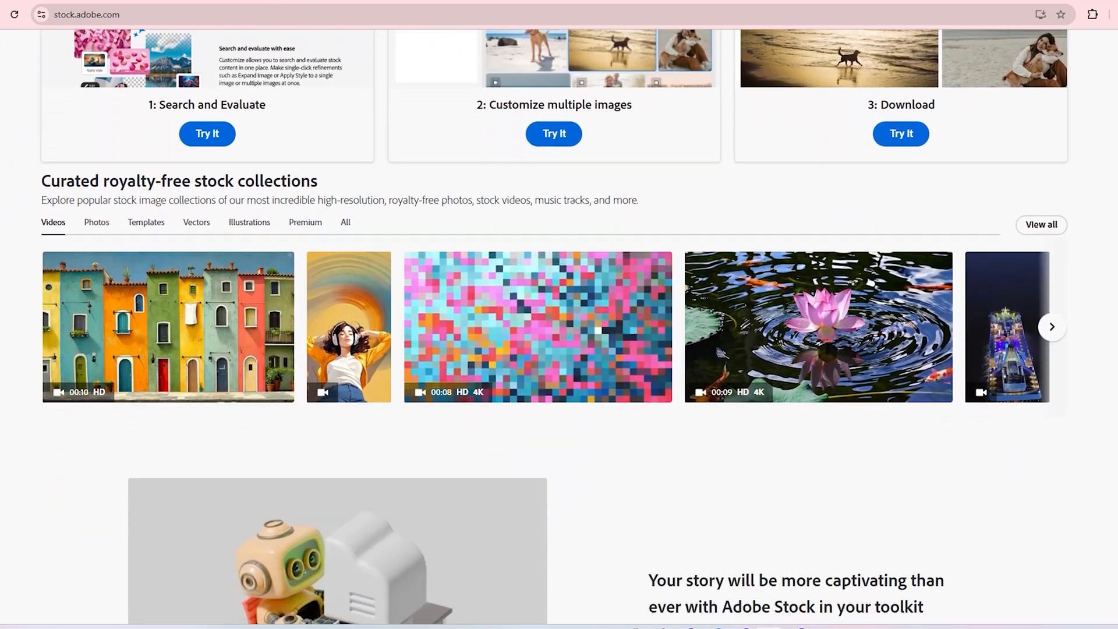
pyautogui.scroll(-3)
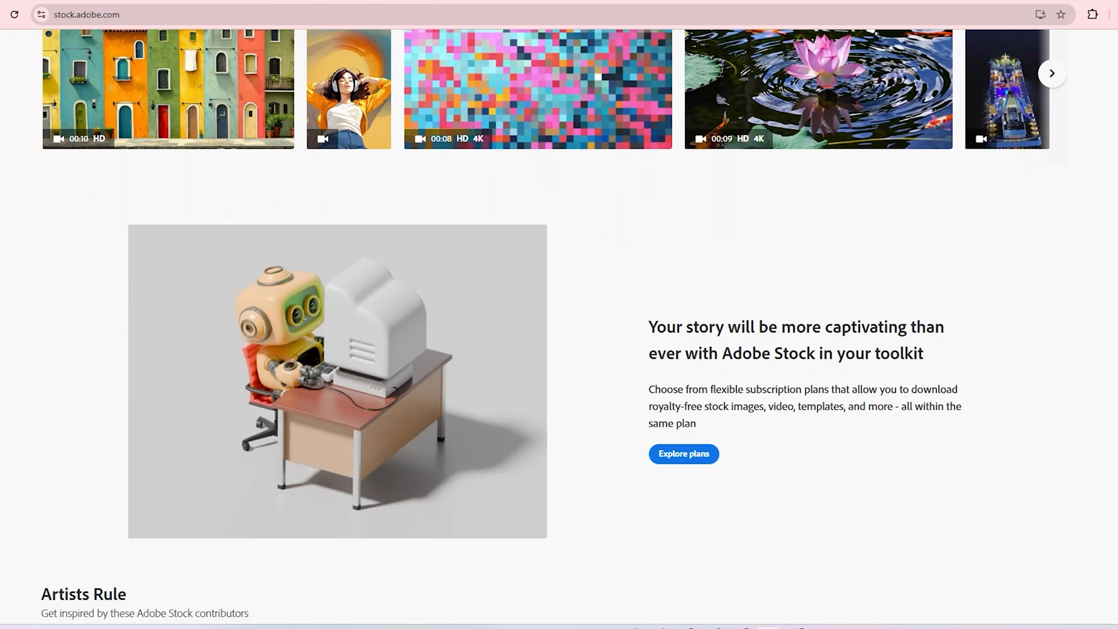
pyautogui.scroll(-3)
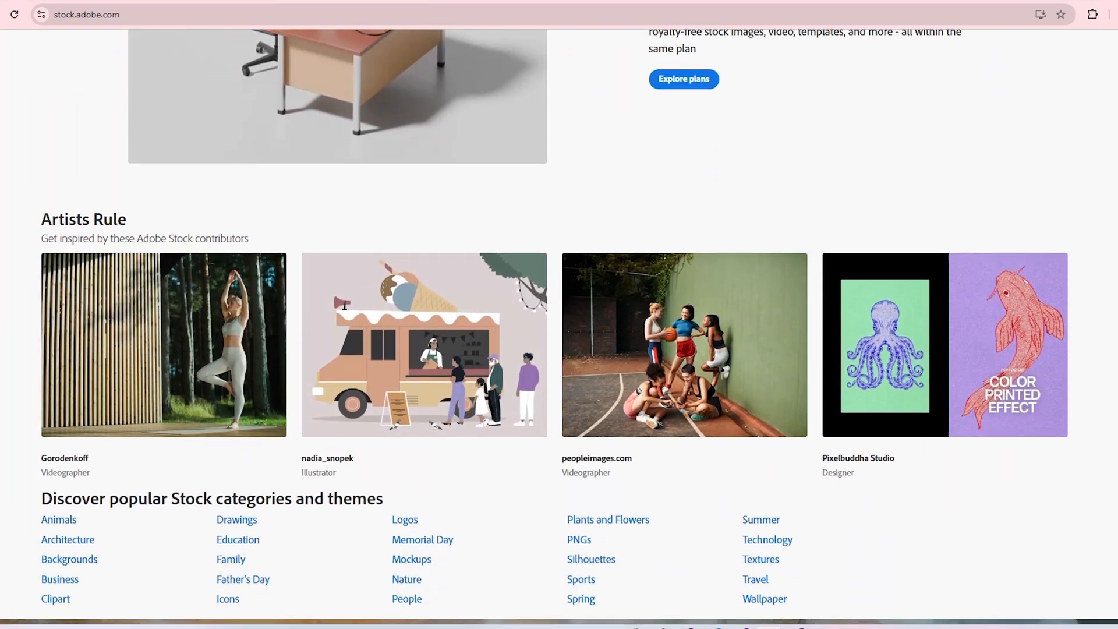
pyautogui.click(682, 79)
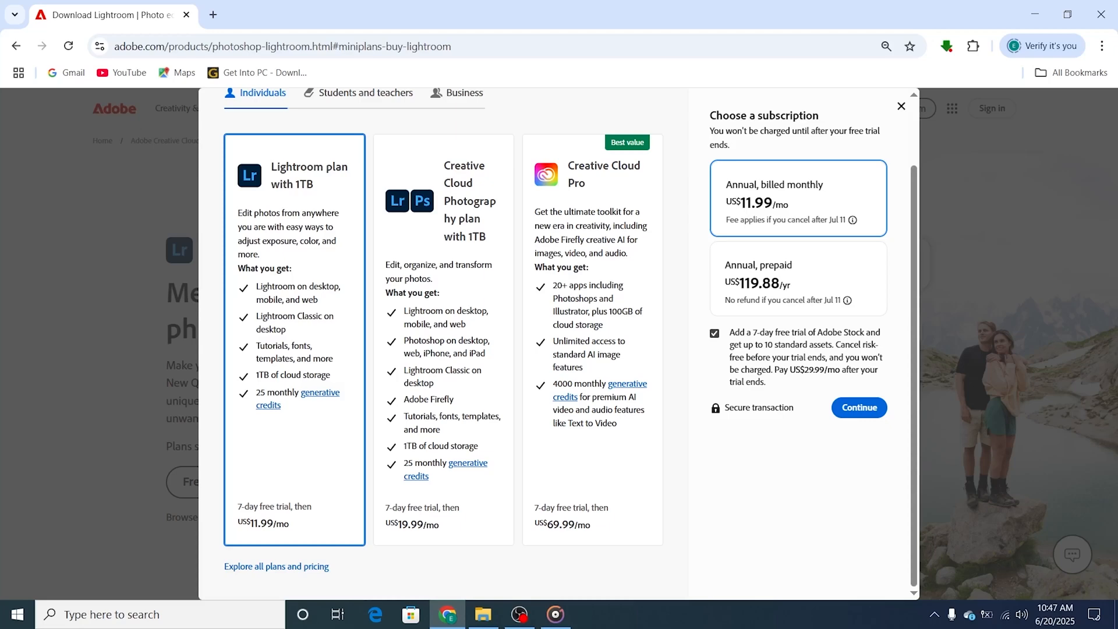
# - Continue to Adobe Checkout and begin entering the account email to sign in
pyautogui.click(858, 407)
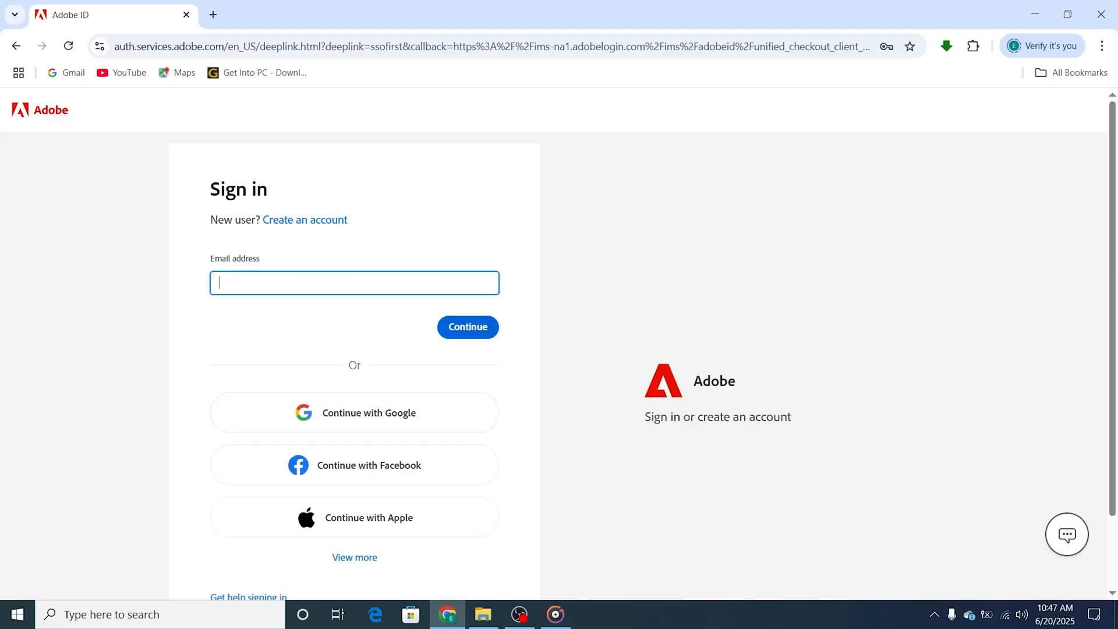
pyautogui.click(304, 219)
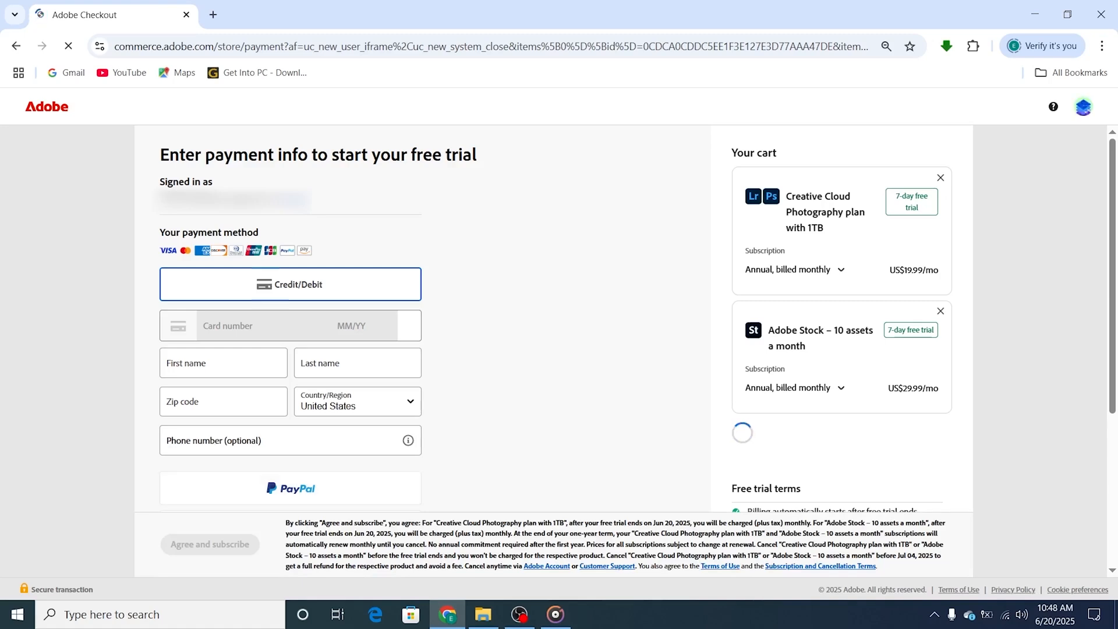
pyautogui.moveTo(407, 440)
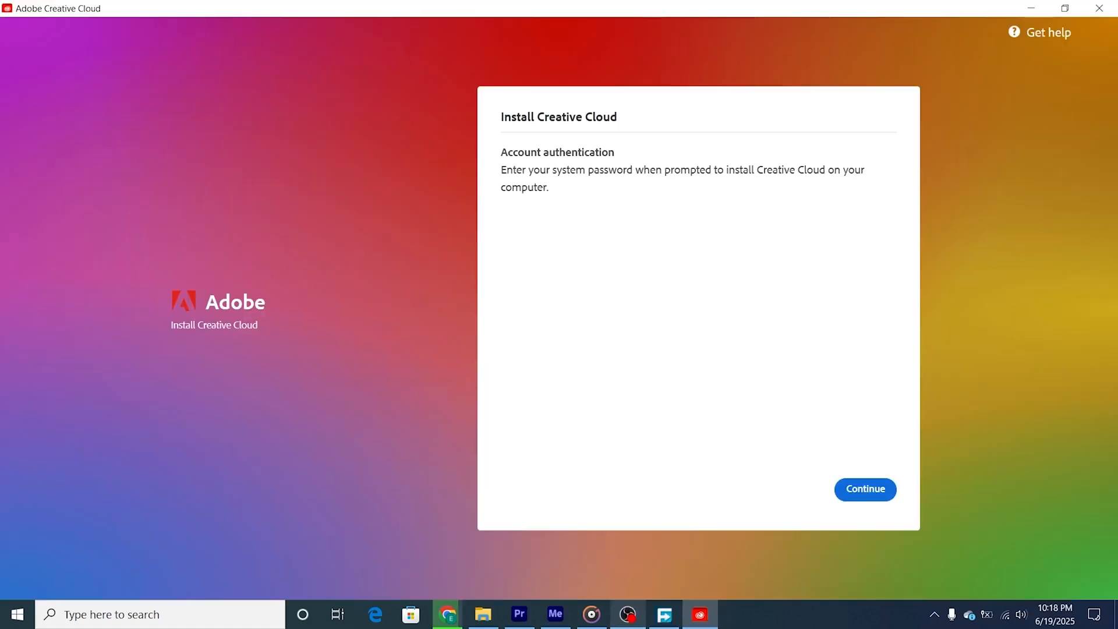
# - Install Creative Cloud with Marketing professional as the role, then open it at 100%
pyautogui.click(864, 489)
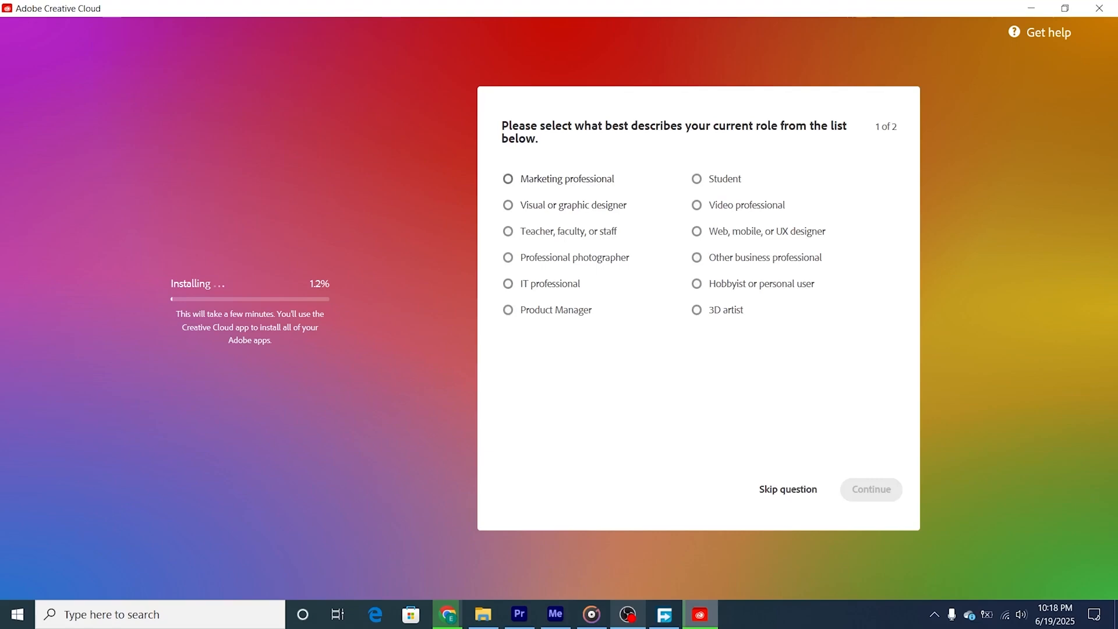
pyautogui.click(508, 178)
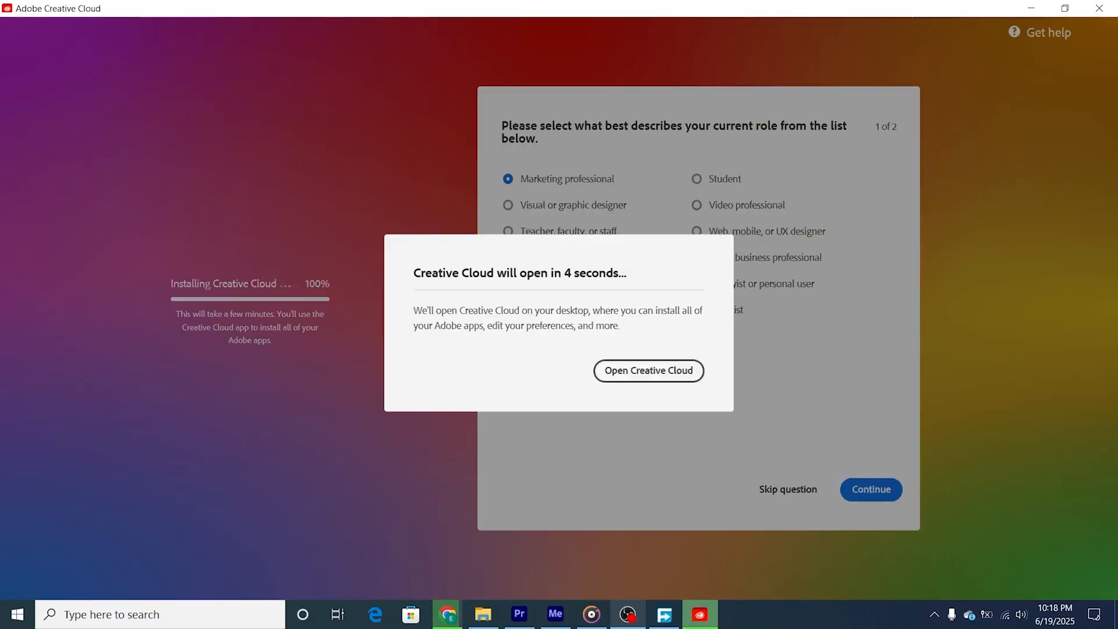
pyautogui.click(648, 371)
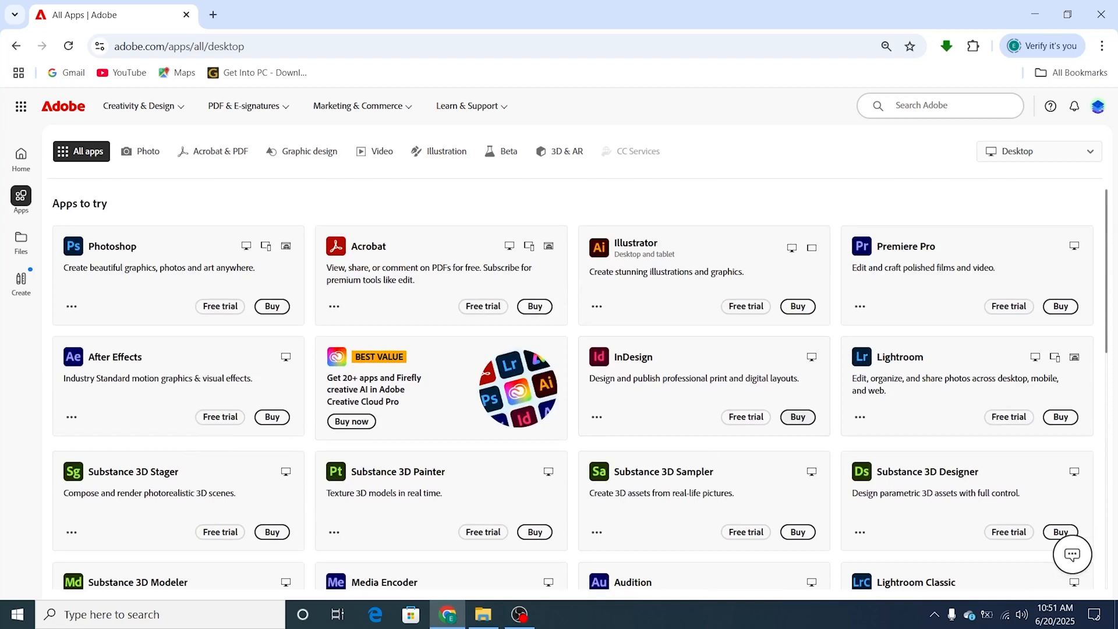
pyautogui.scroll(-3)
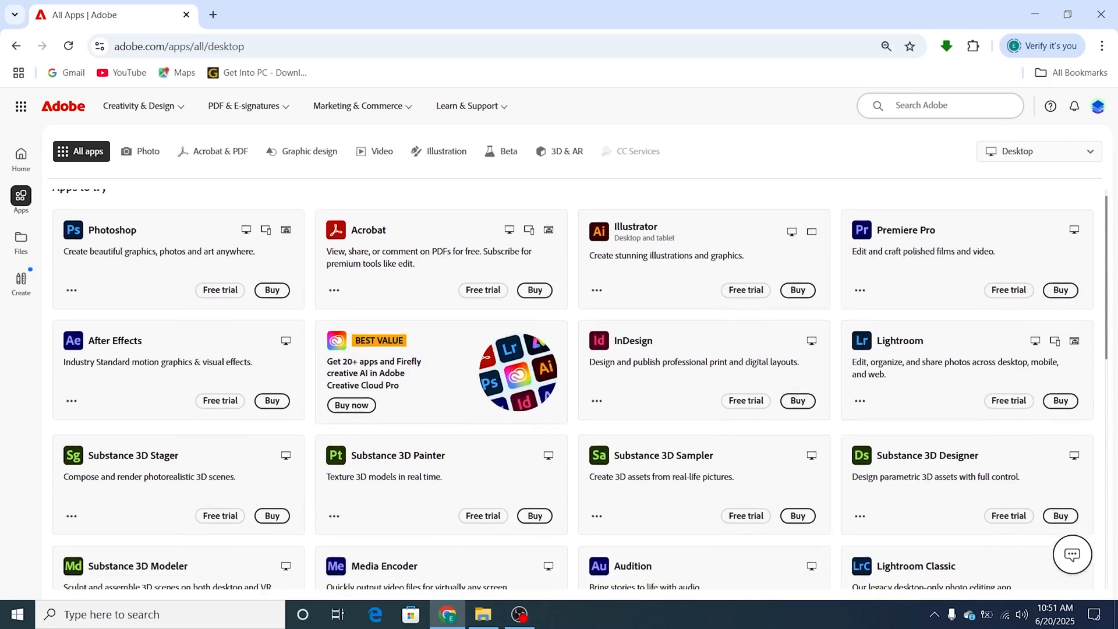
pyautogui.scroll(-3)
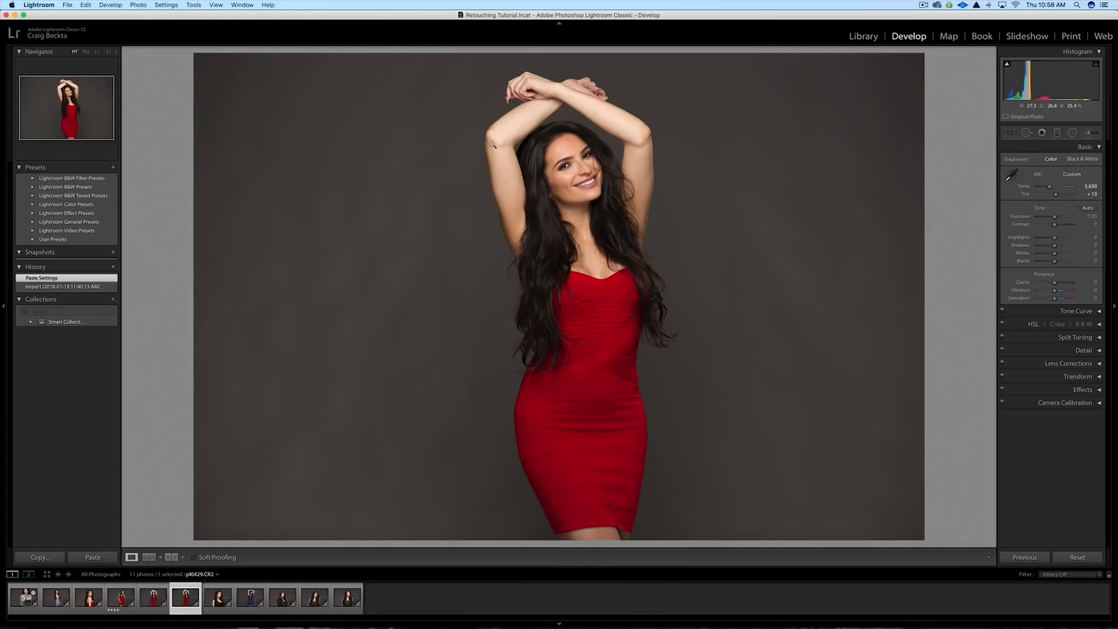
pyautogui.moveTo(483, 243)
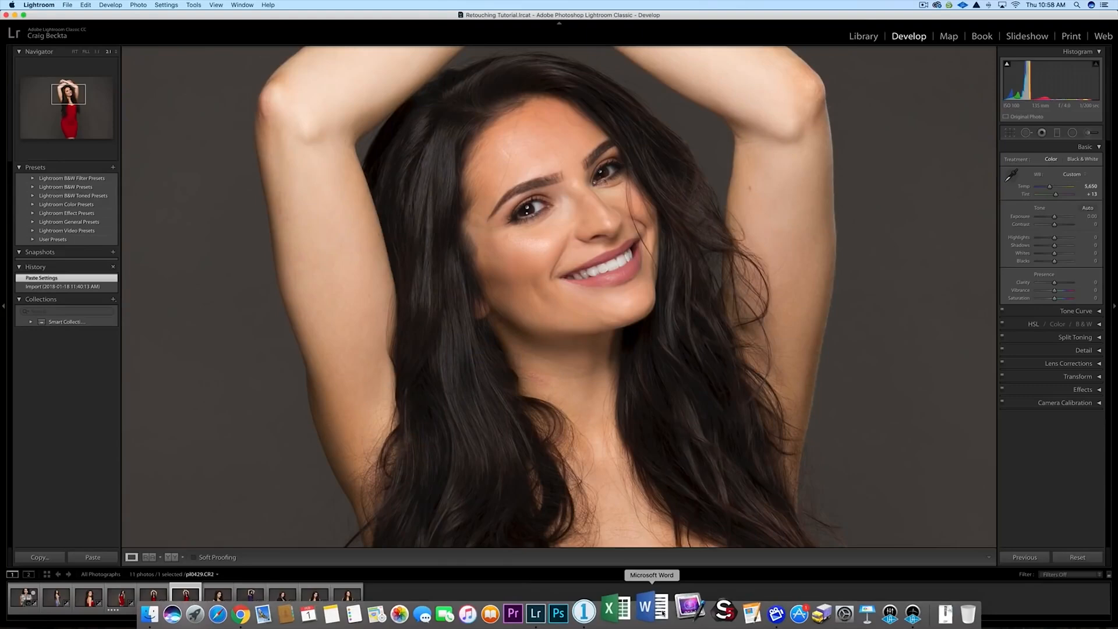
# - Zoom in on the red-dress model's face, then load the dark-top portrait from the filmstrip
pyautogui.click(87, 597)
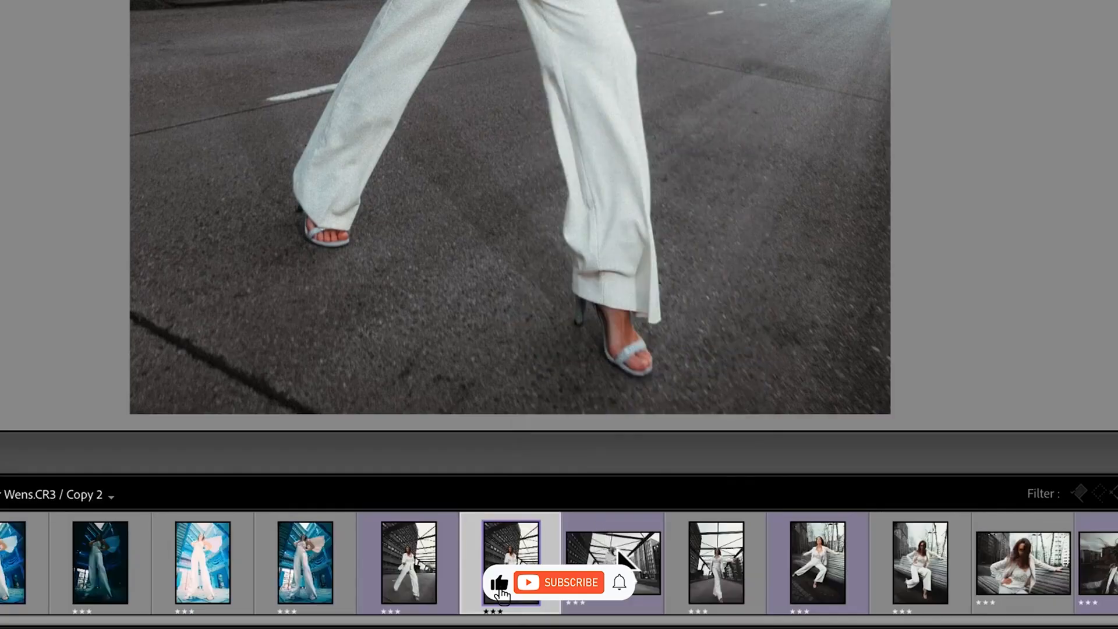
pyautogui.click(156, 9)
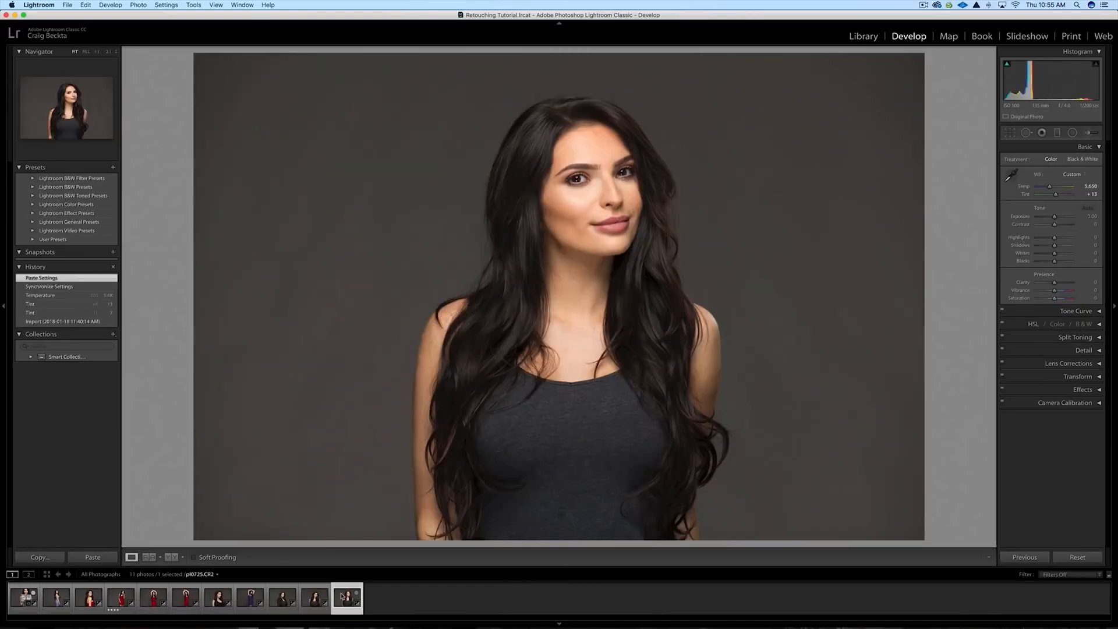
pyautogui.moveTo(347, 597)
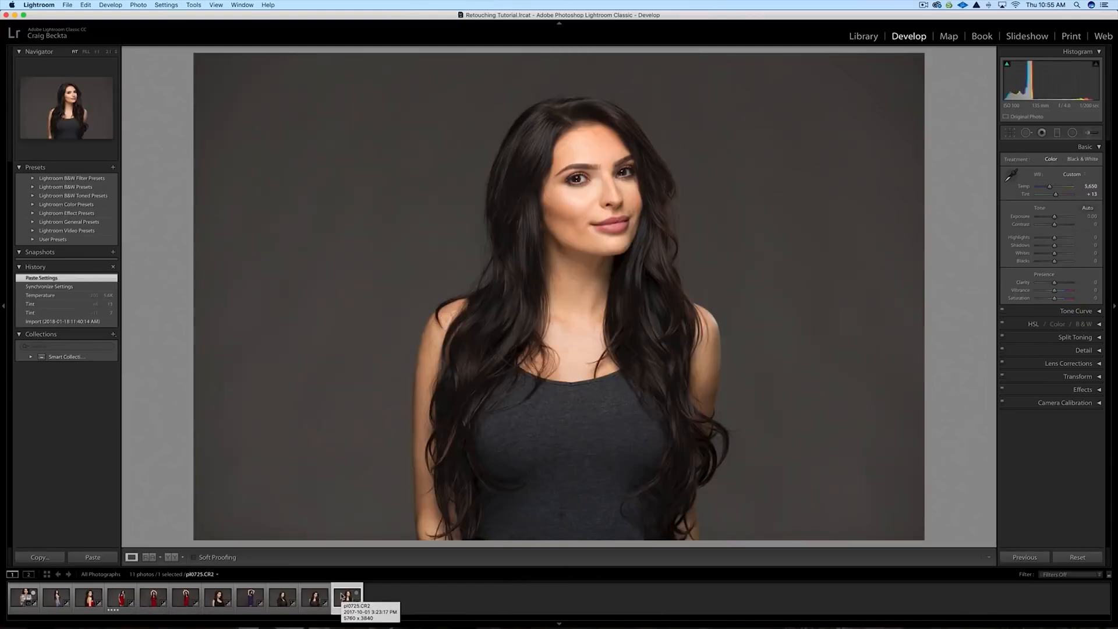